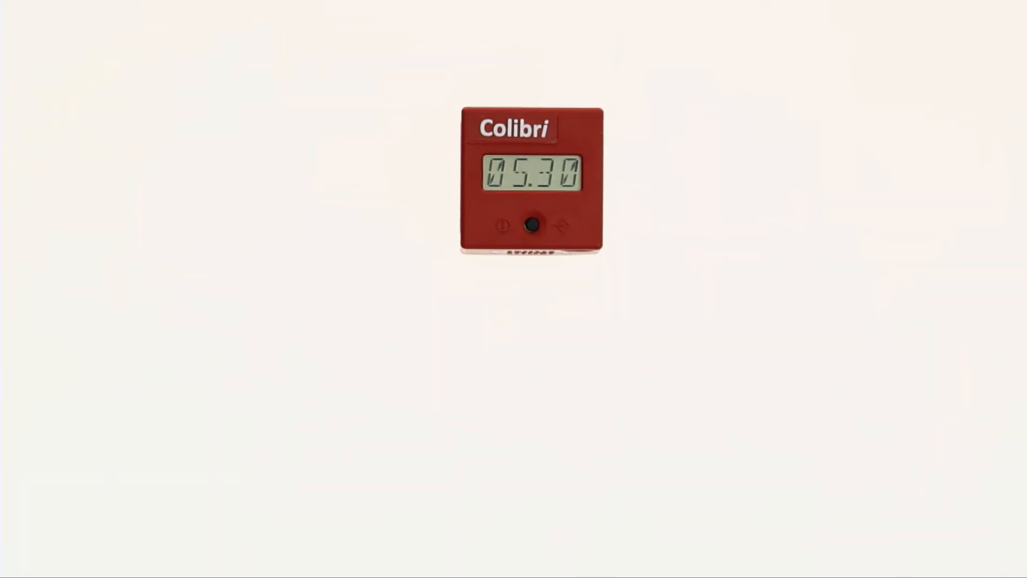
{"action": "left_click", "coordinate": [531, 225]}
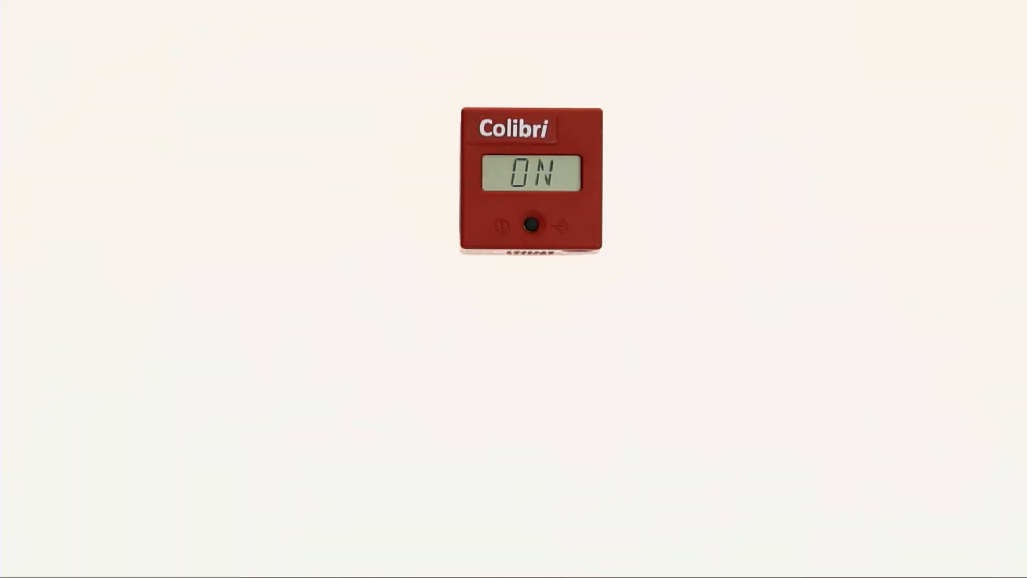